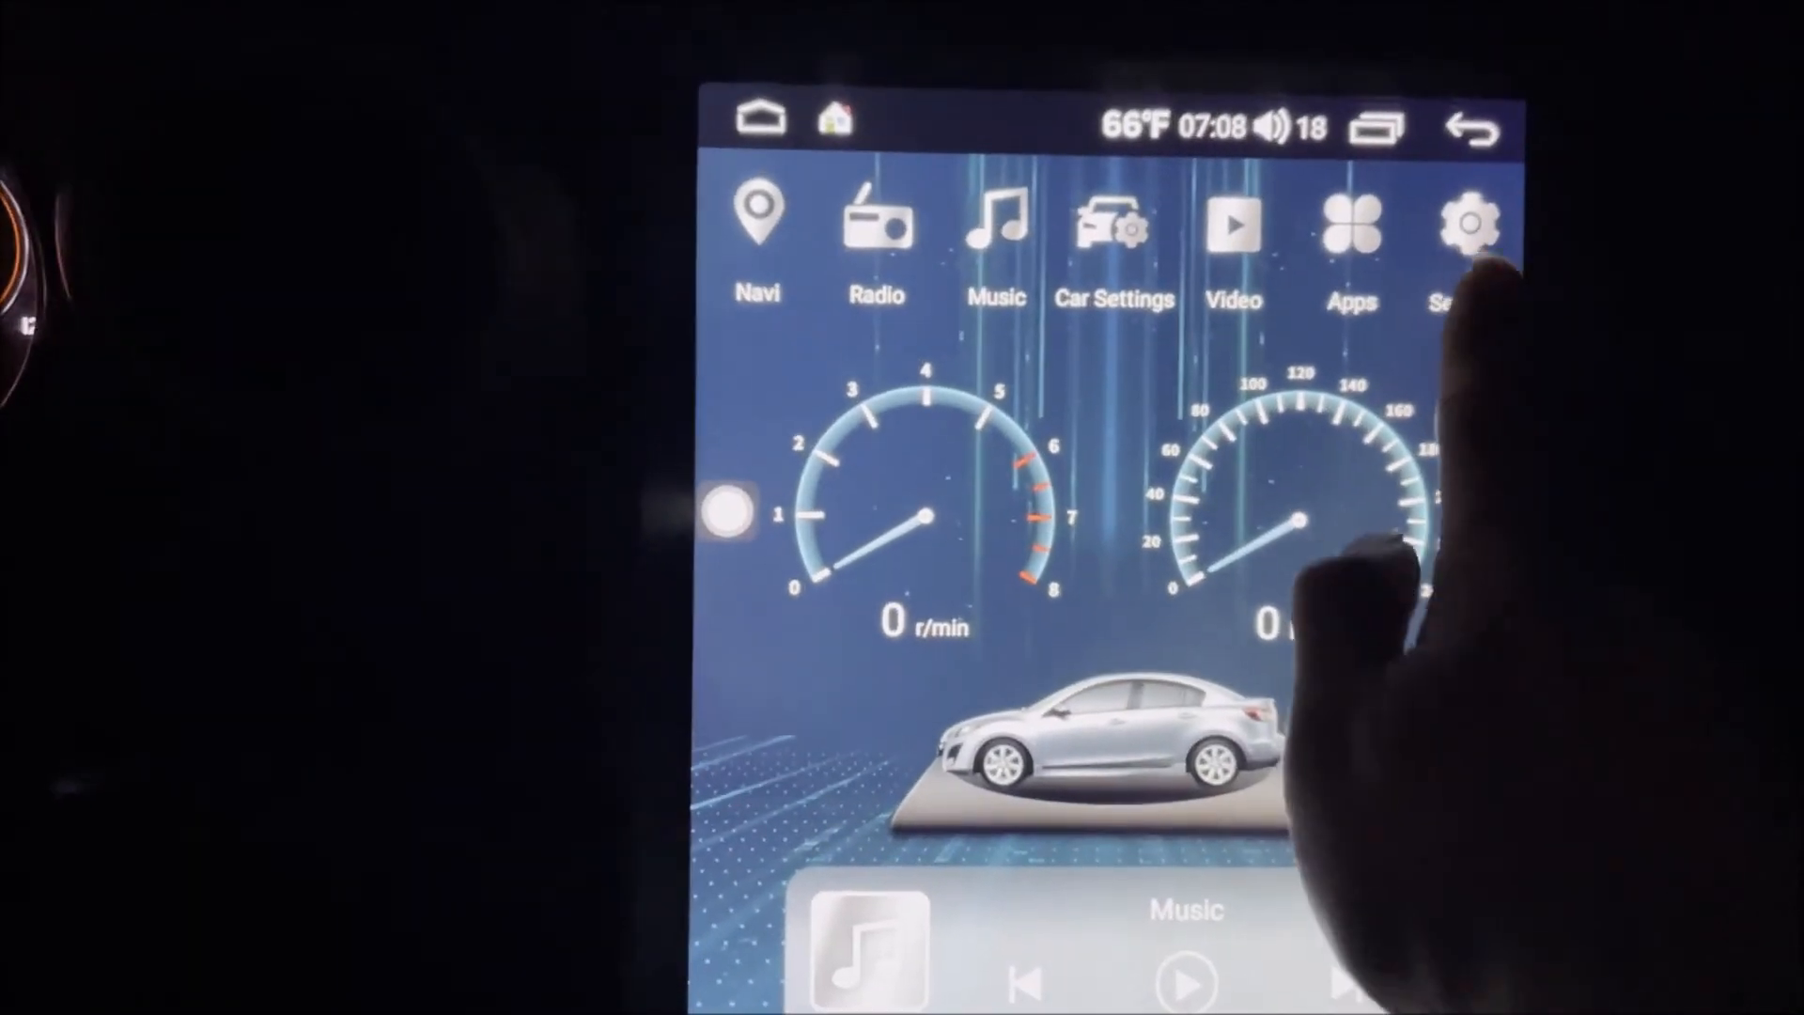
Reach the Settings system section listing Date And Time, Accessibility, Developer Options, About Device and Device Info
{"action": "left_click", "coordinate": [1467, 224]}
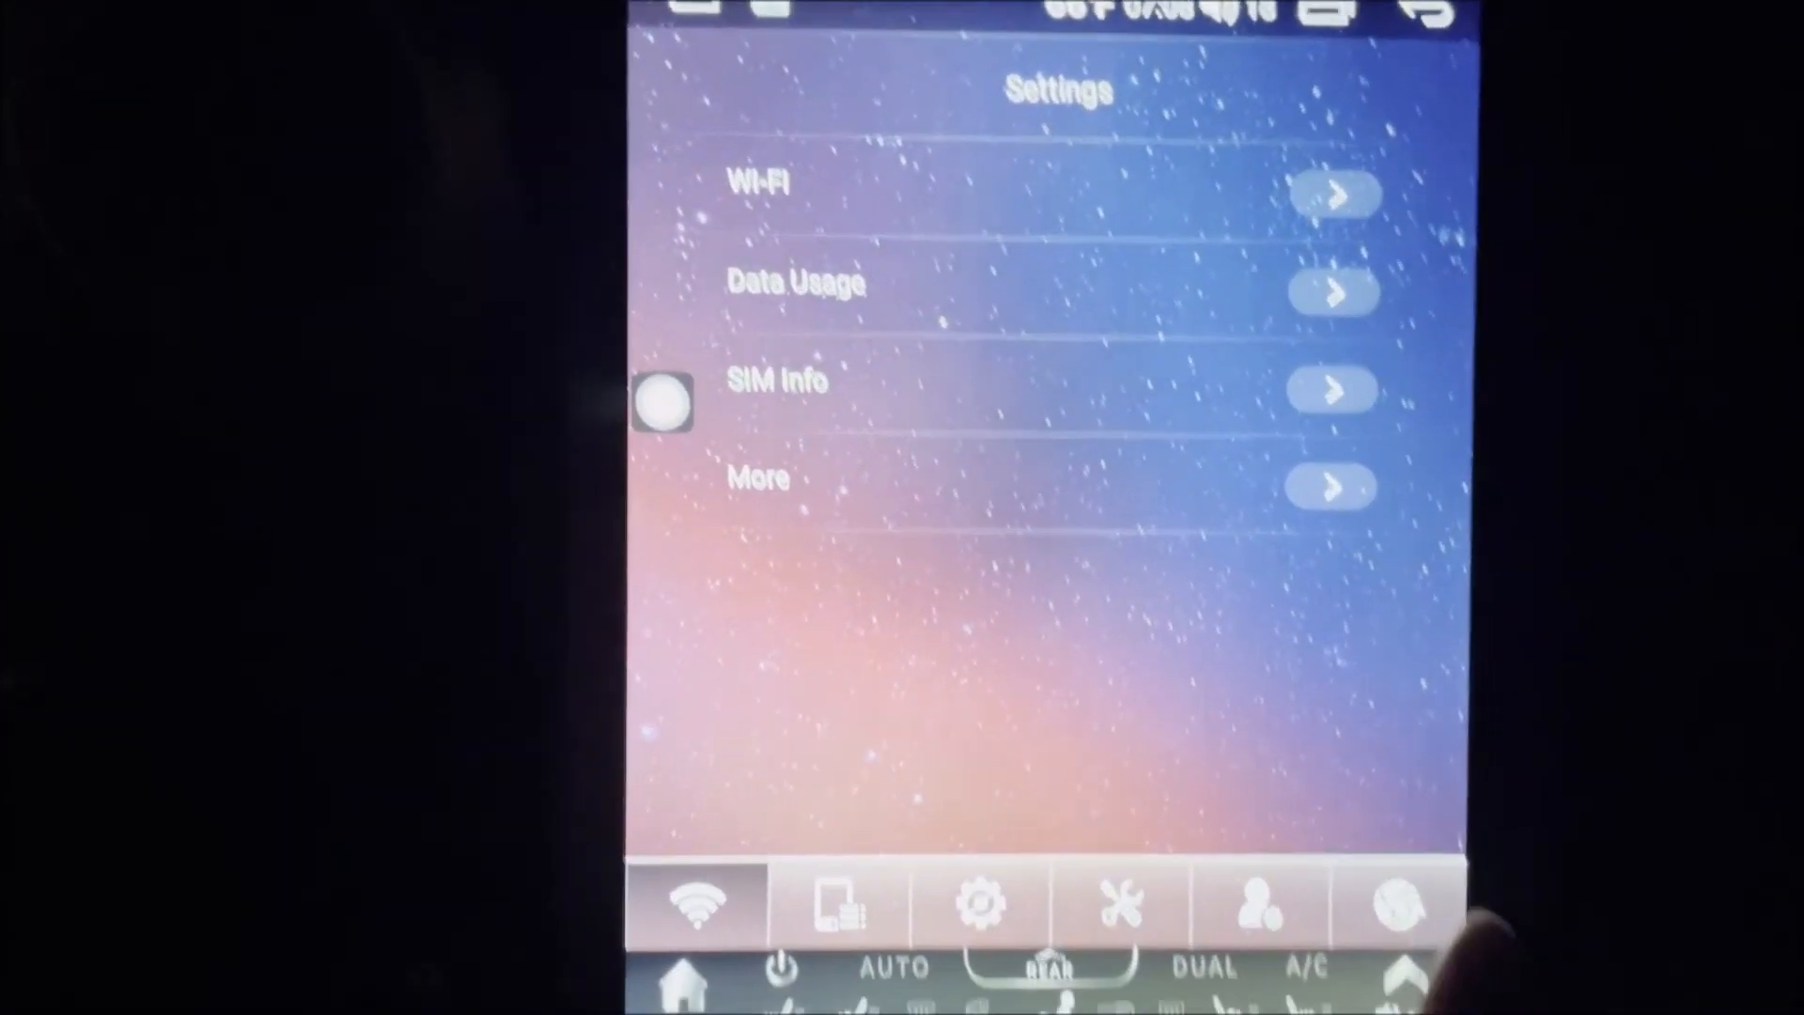
{"action": "scroll", "scroll_direction": "down", "scroll_amount": 3}
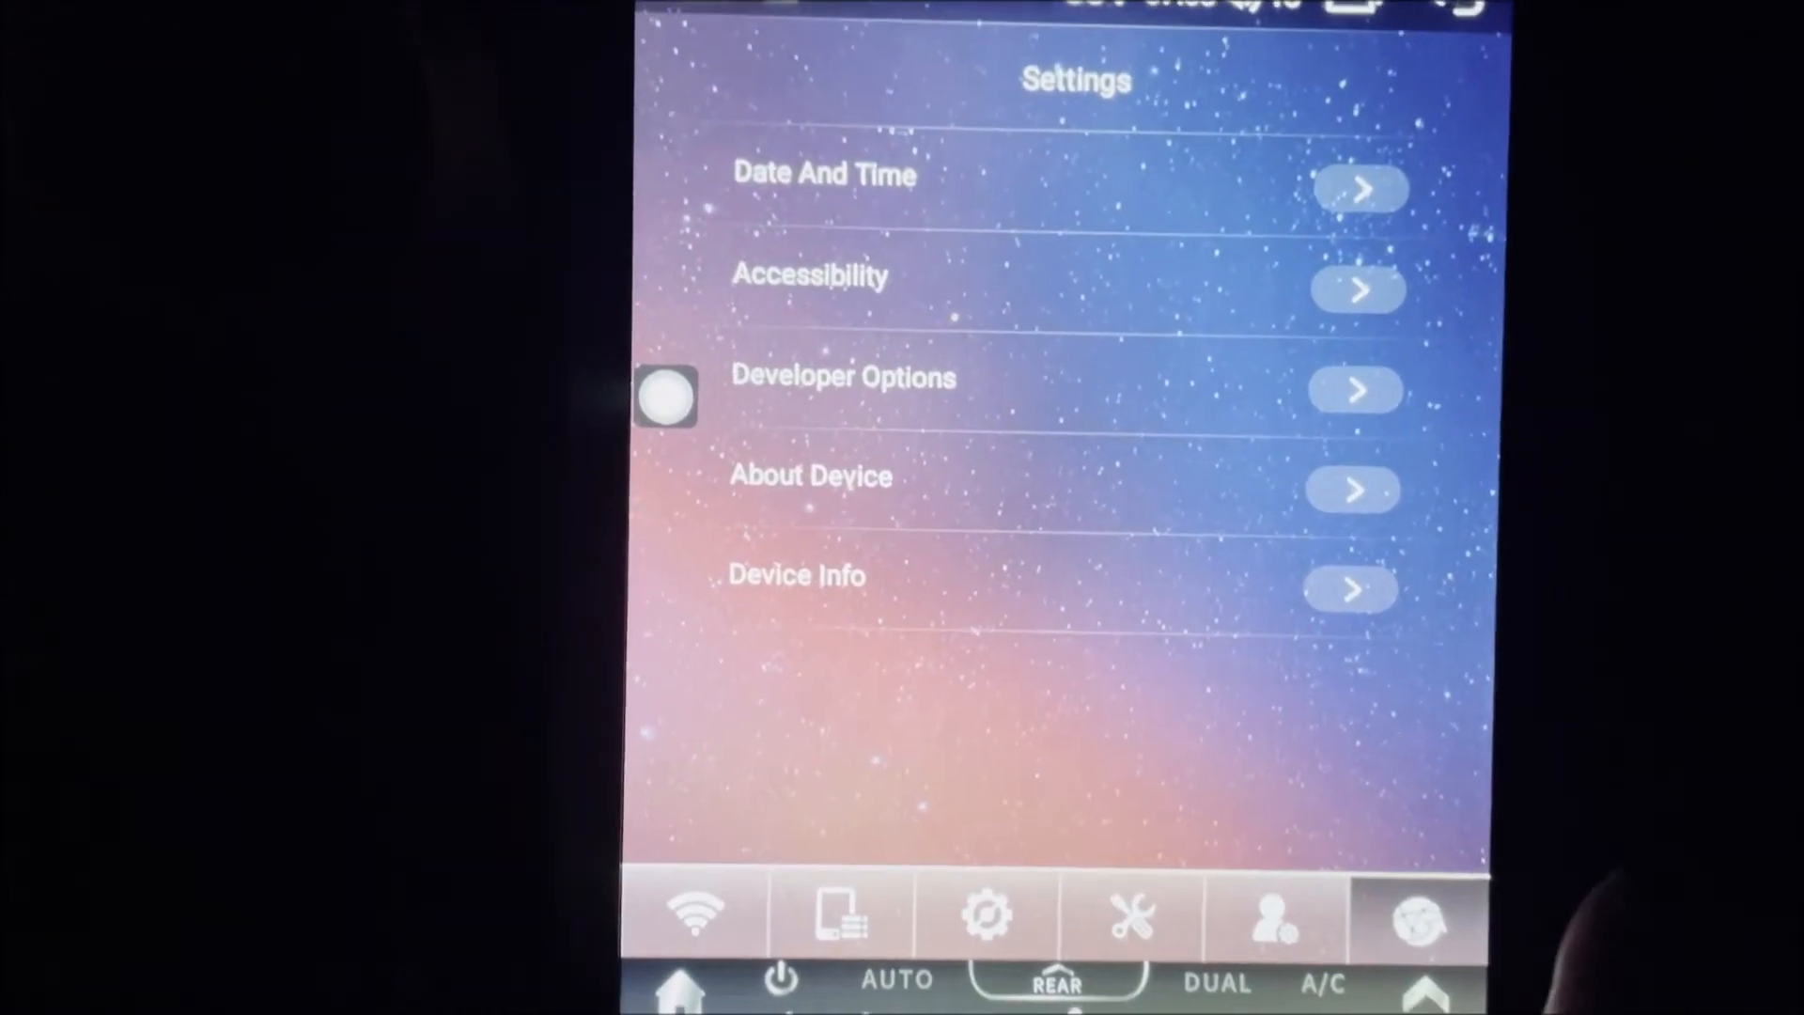